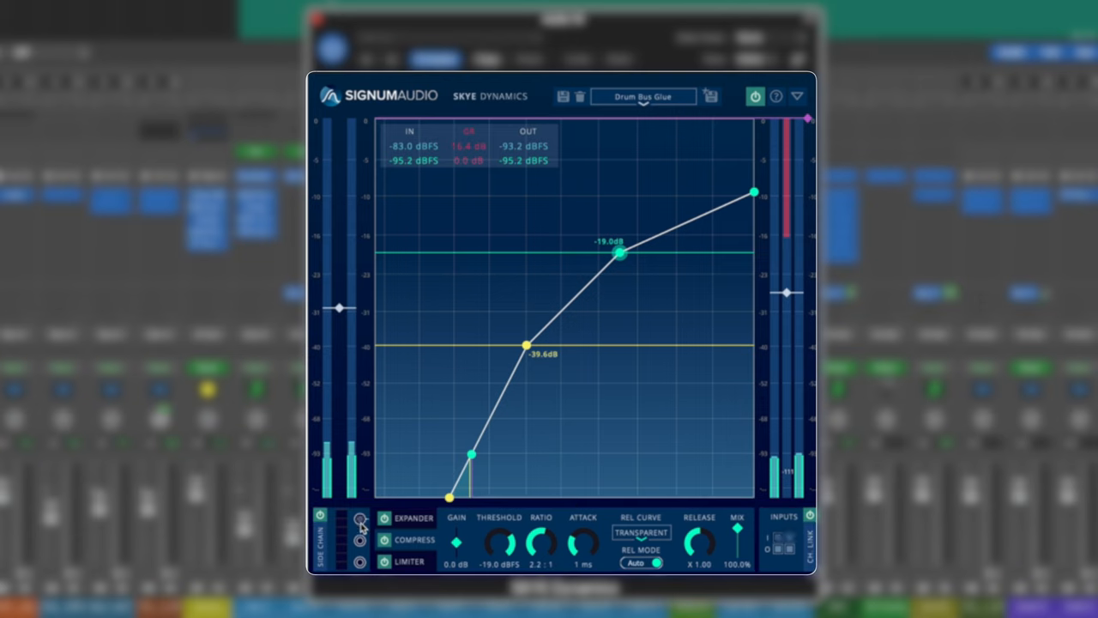
Display the expander settings: -39.6 dBFS threshold, 2.1:1 ratio, 0.85 ms attack.
click(358, 543)
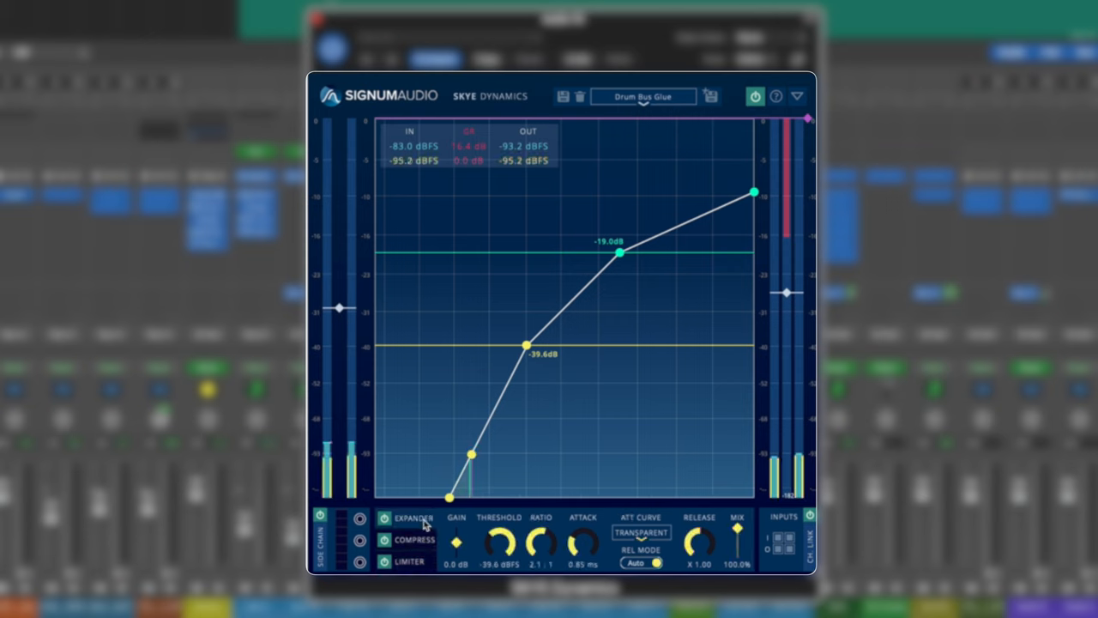
View the limiter settings: 0.0 dBFS threshold, 0 ms attack, release ×1.00.
click(414, 540)
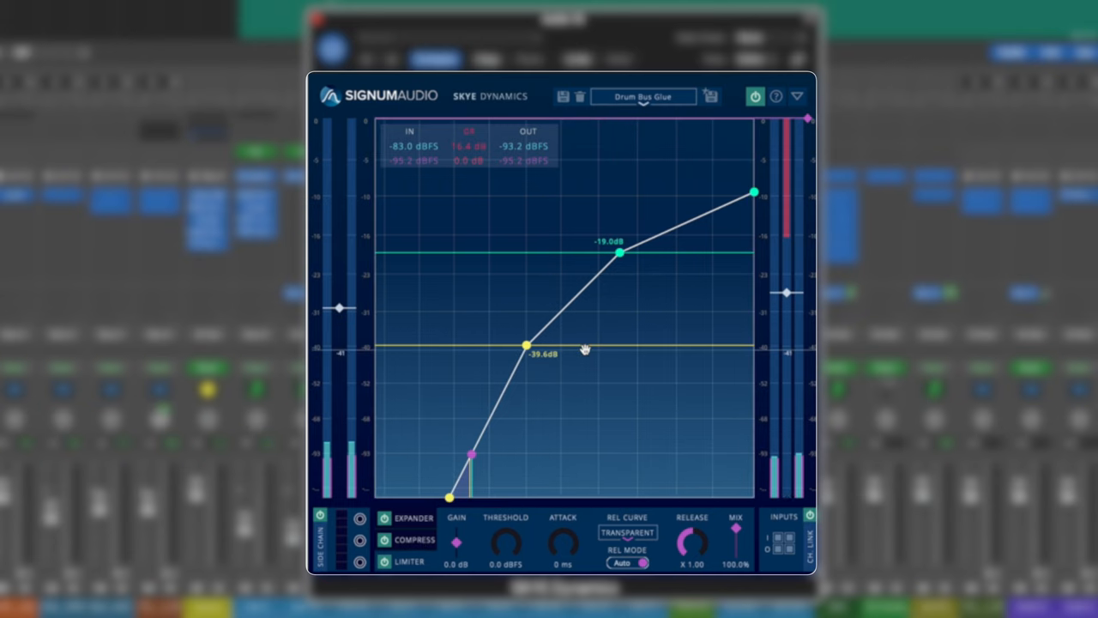
mouse_move(619, 256)
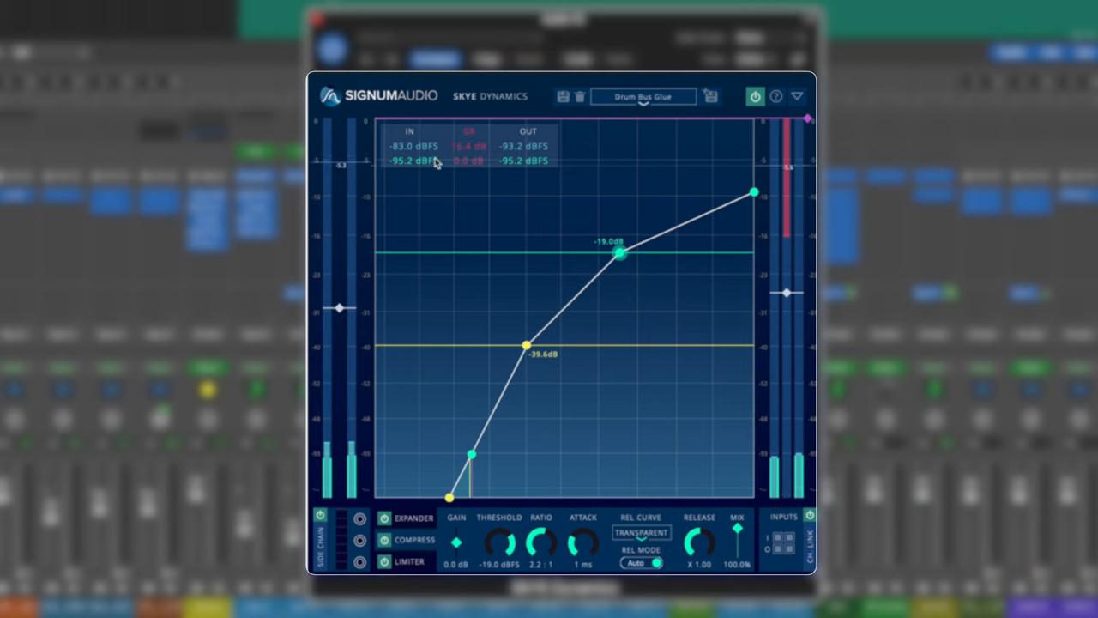
mouse_move(557, 166)
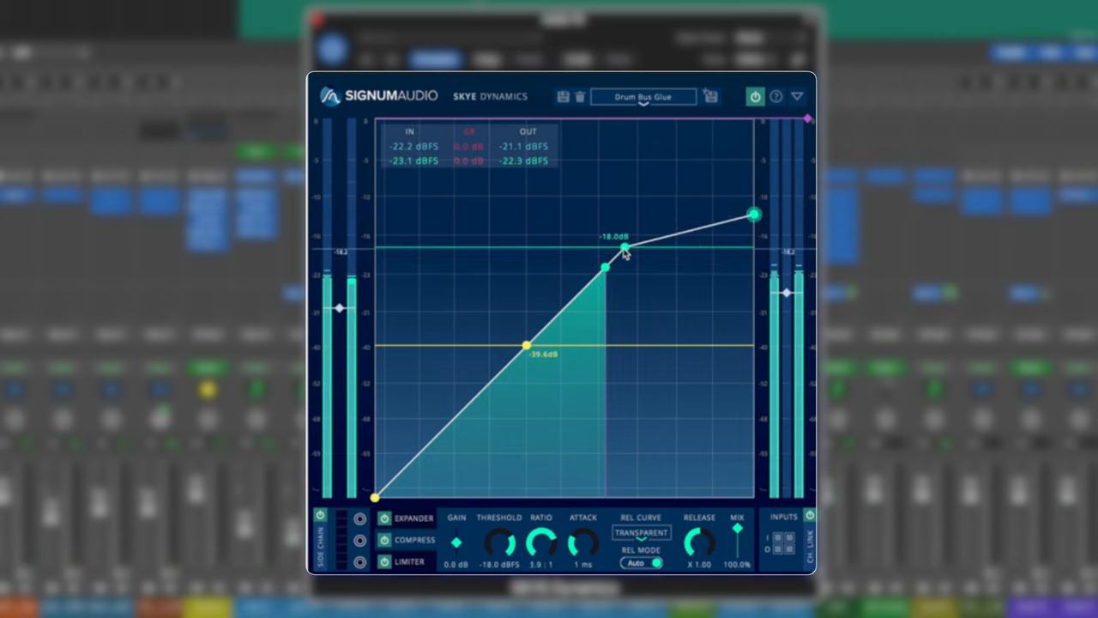
Move the compressor threshold node to about -20 dB and the expander node to -36.7 dB.
drag(629, 248, 612, 262)
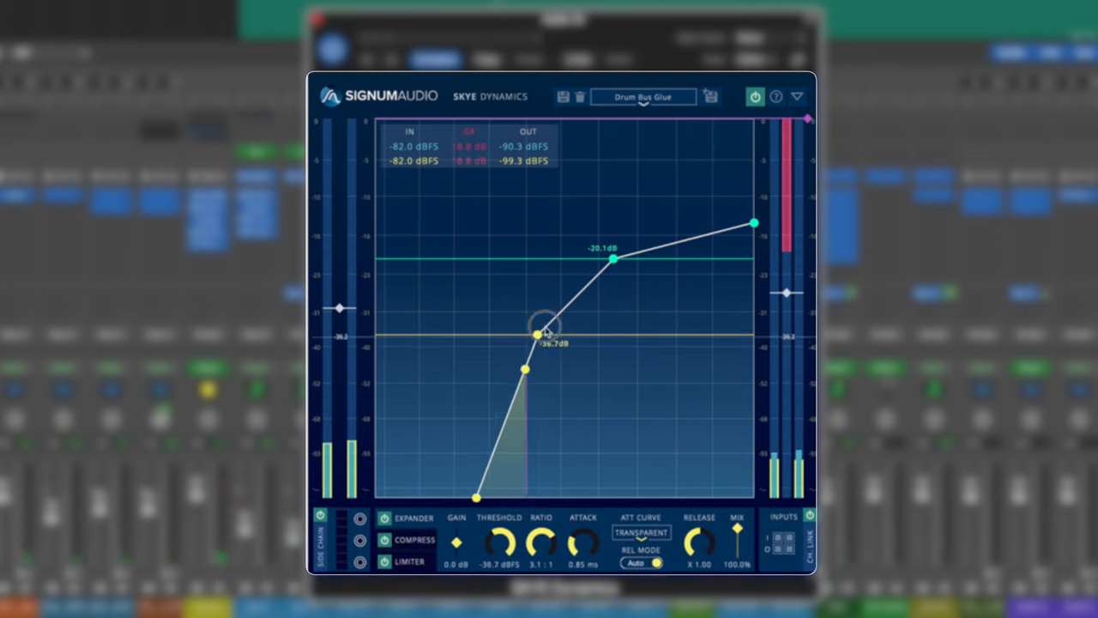
drag(549, 331, 575, 309)
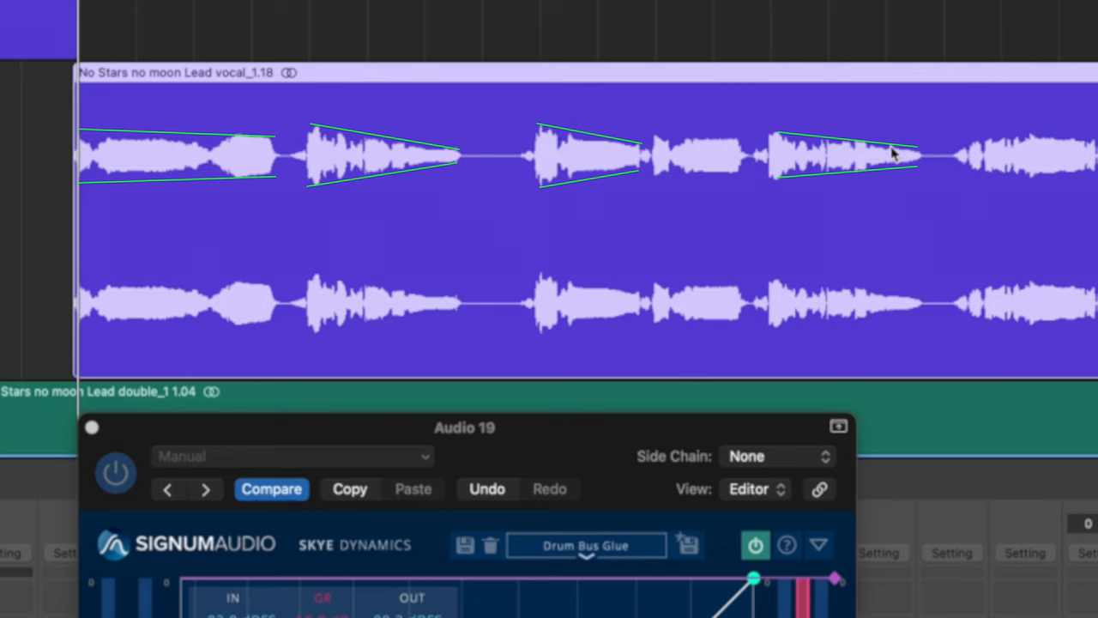
mouse_move(885, 331)
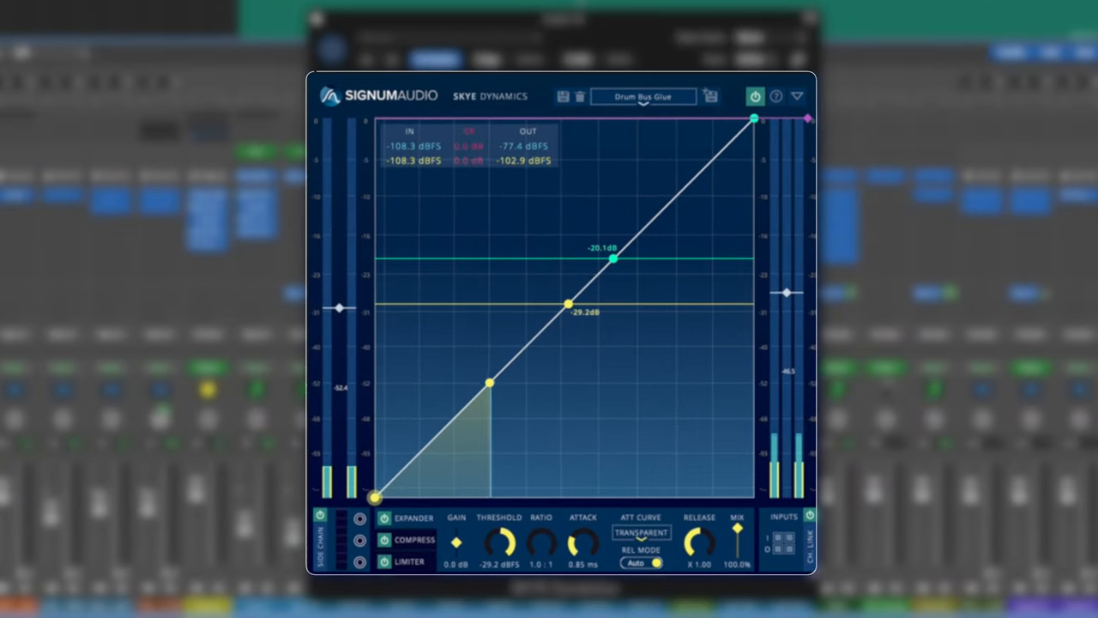
Bring the expander threshold to -31.7 dBFS and flatten the compressor slope above -23.5 dB.
drag(489, 382, 461, 412)
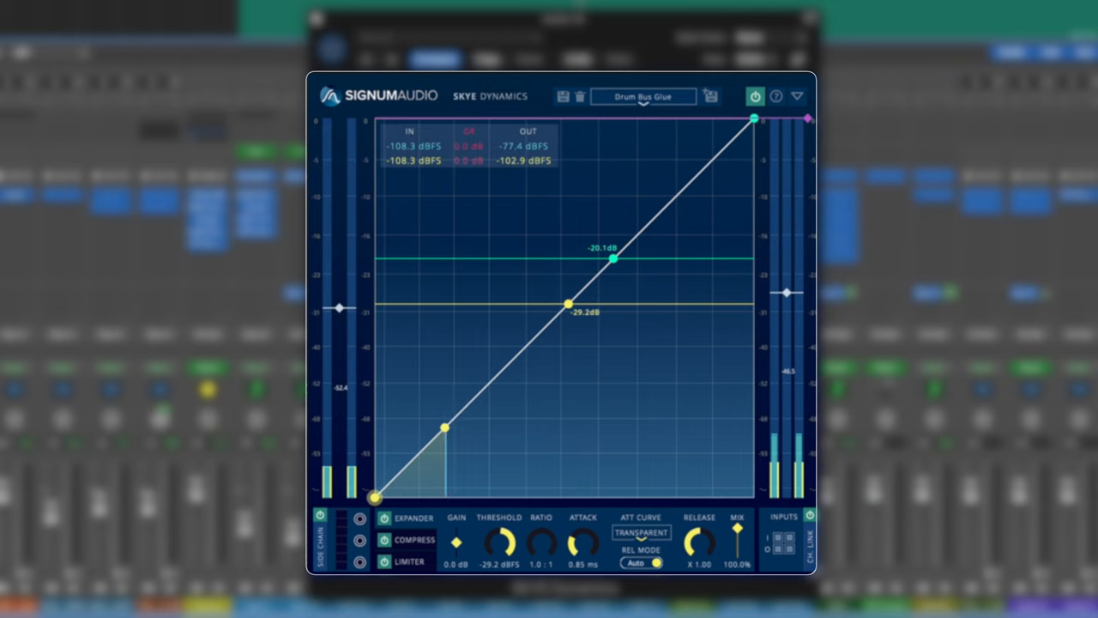
drag(446, 426, 430, 443)
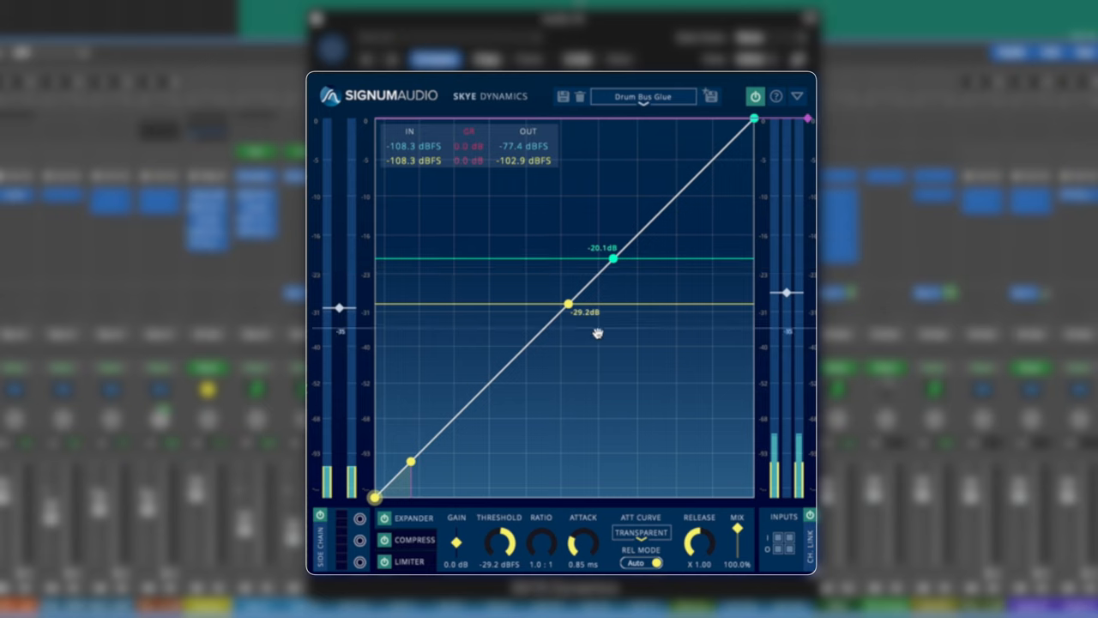
drag(614, 260, 614, 252)
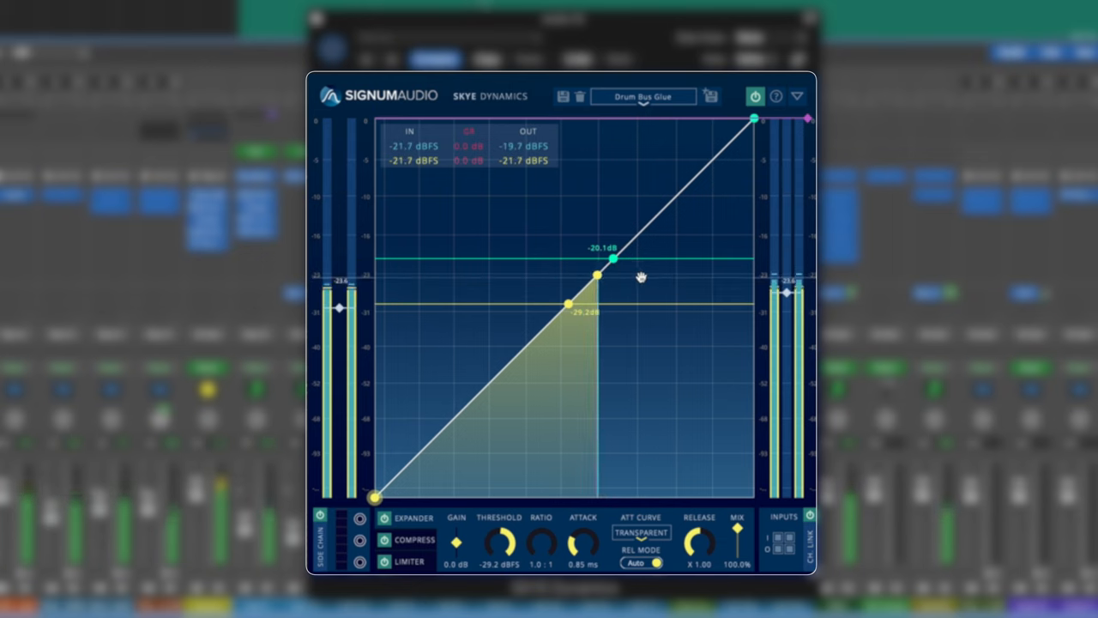
drag(596, 274, 566, 305)
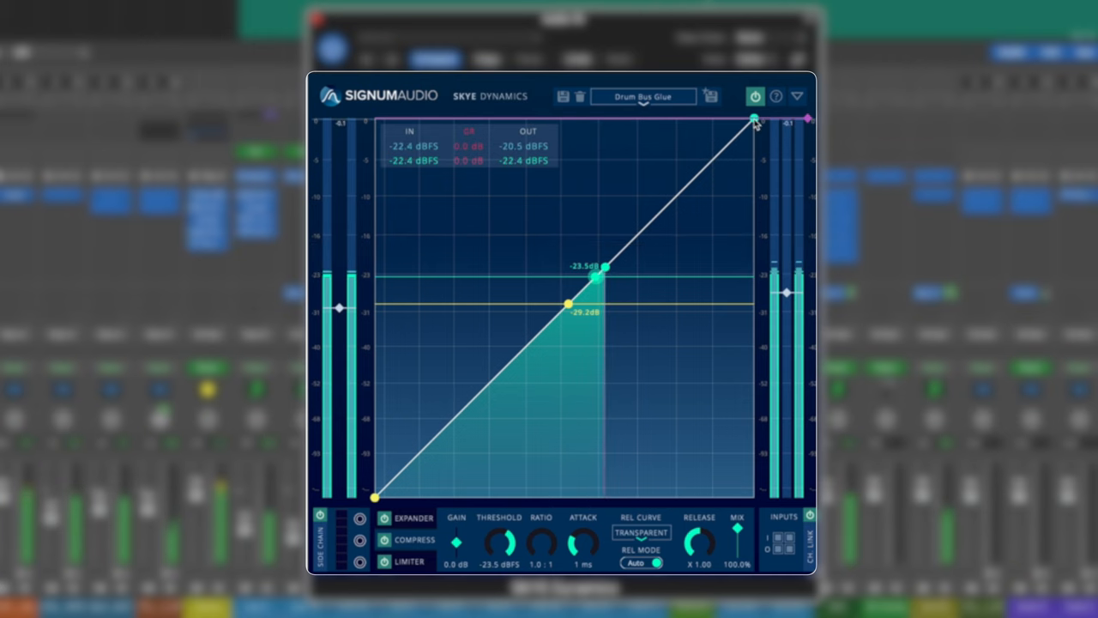
drag(753, 117, 754, 249)
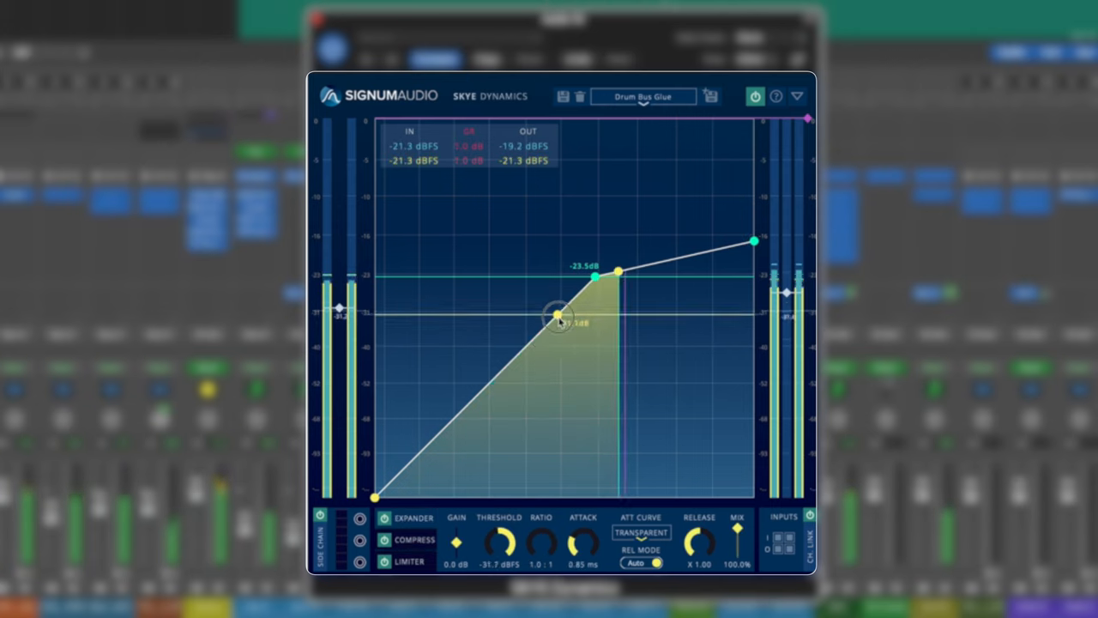
Set the expander ratio to 2.4:1 and fine-tune its threshold to about -32.7 dBFS.
drag(556, 316, 530, 342)
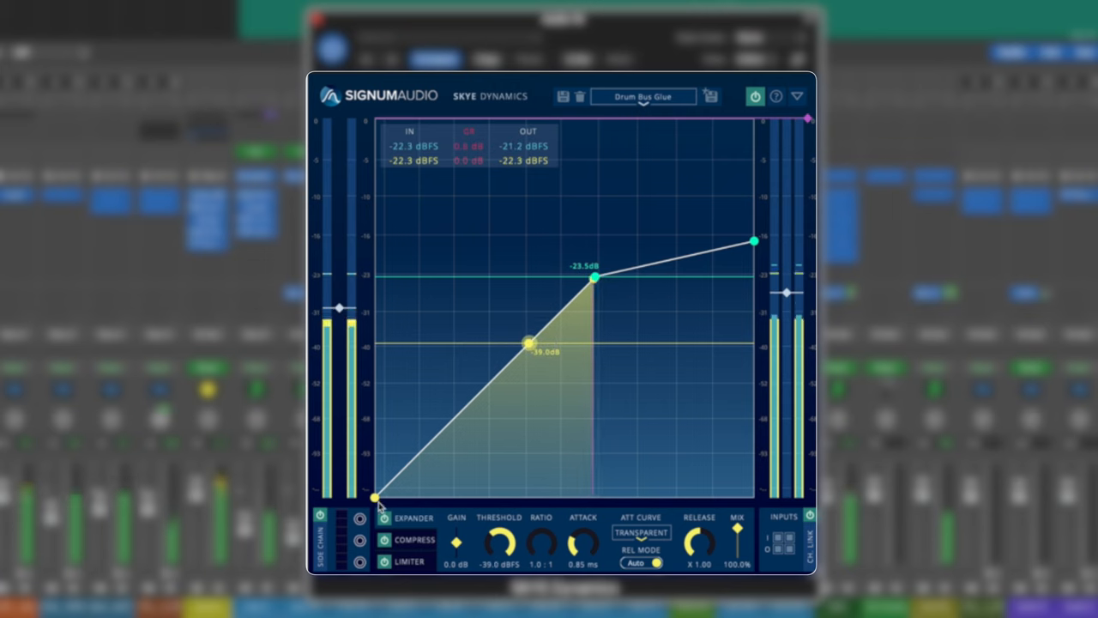
drag(376, 498, 444, 495)
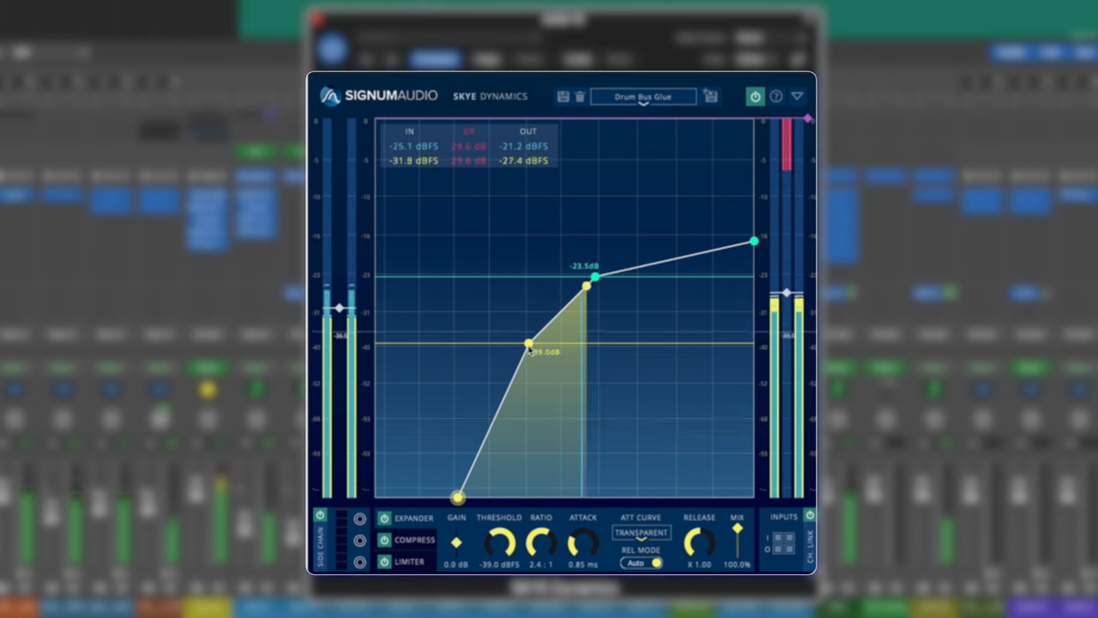
drag(529, 344, 542, 327)
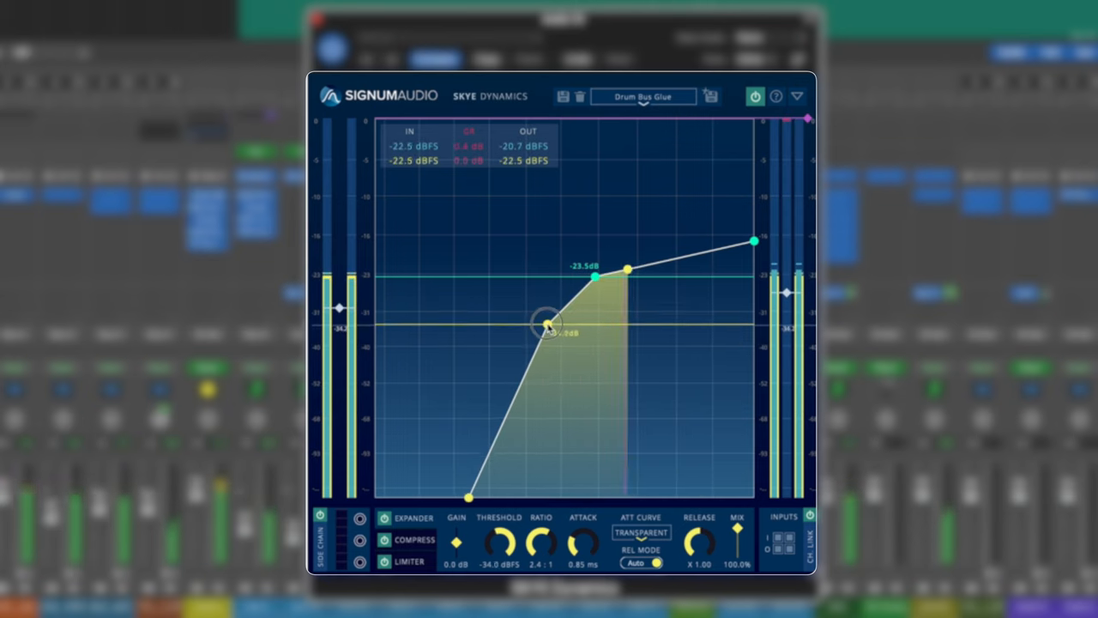
drag(546, 324, 556, 318)
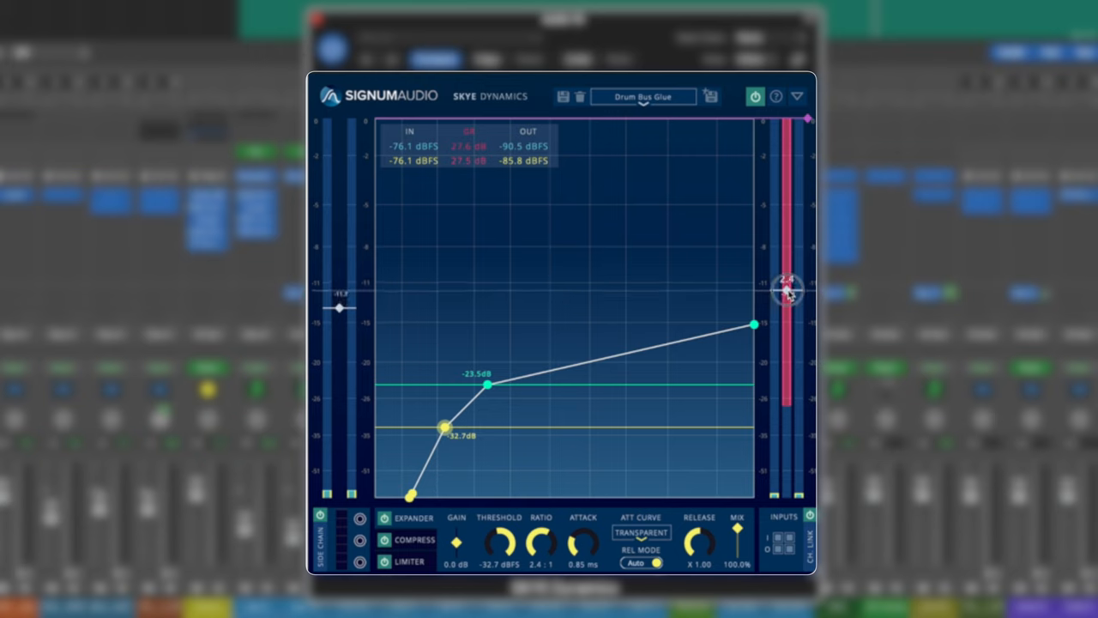
Raise the output make-up gain slider to about +5.9 dB.
drag(785, 292, 786, 276)
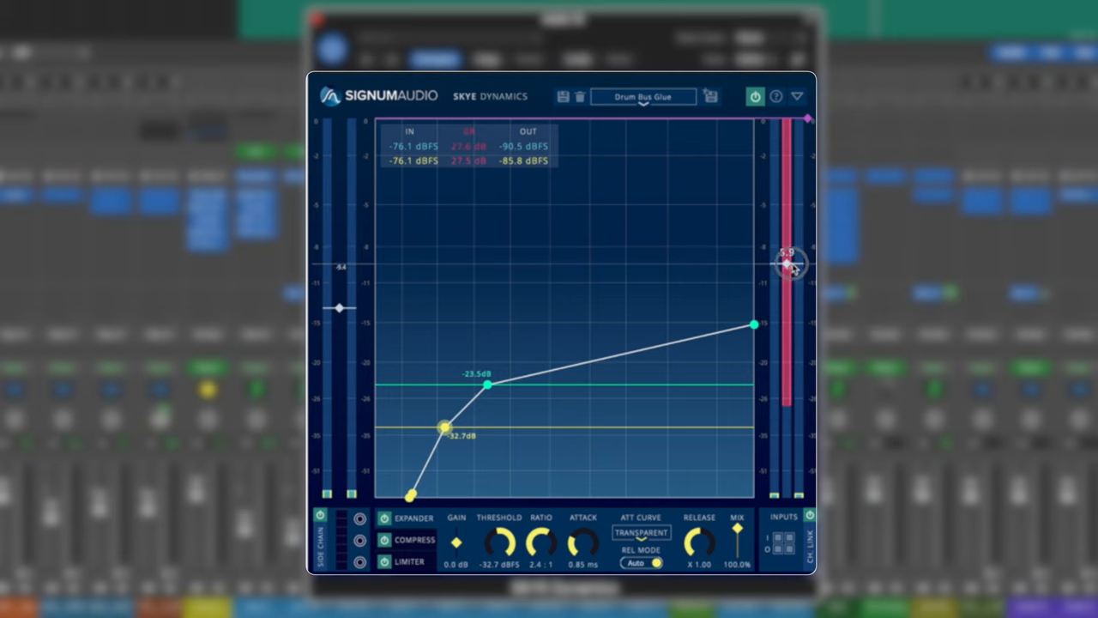
drag(785, 262, 787, 263)
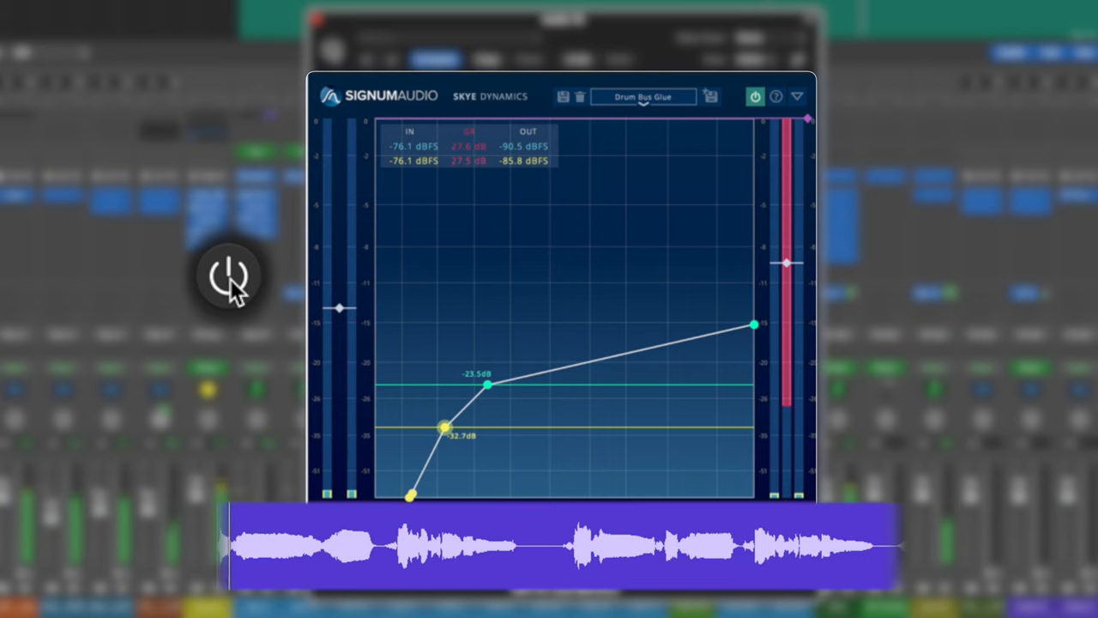
Toggle the plug-in bypass three times during vocal playback to compare processed and dry sound.
click(226, 276)
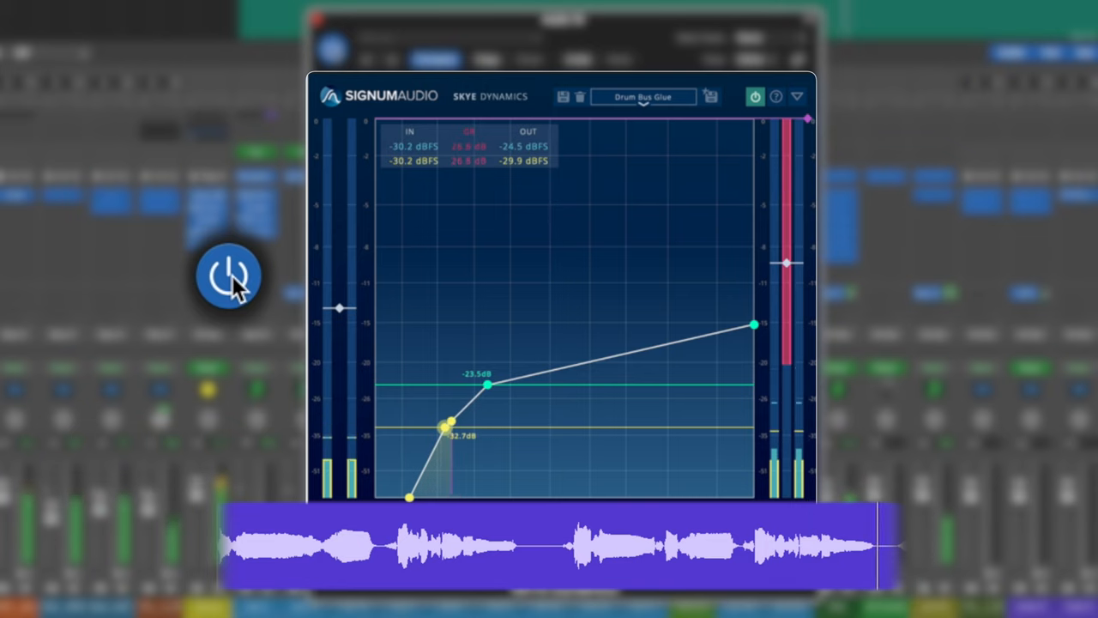
click(229, 277)
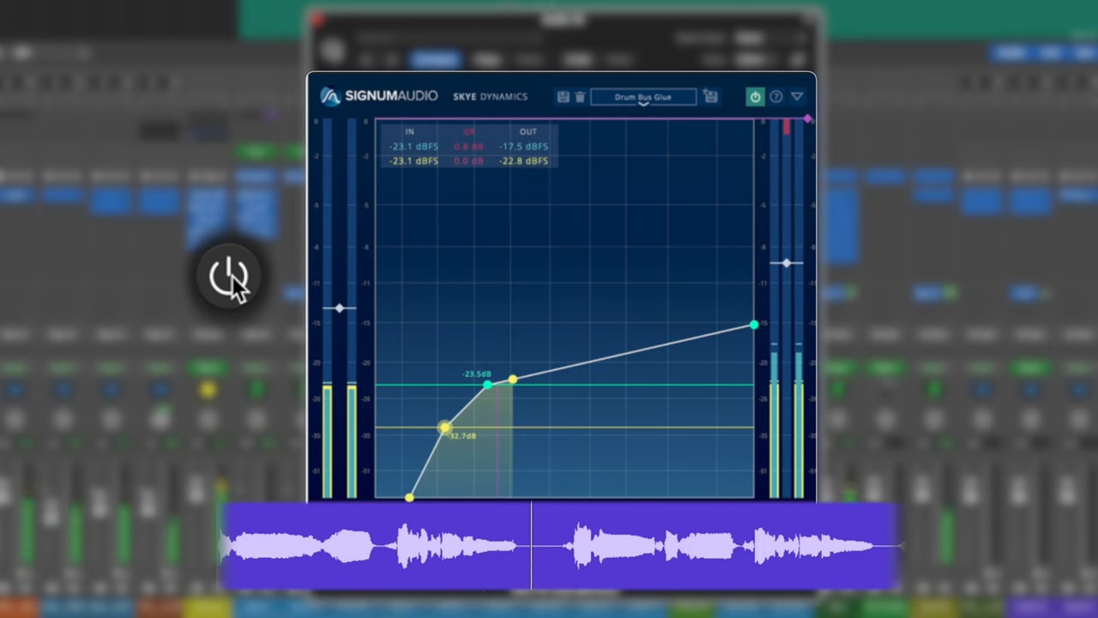
click(228, 277)
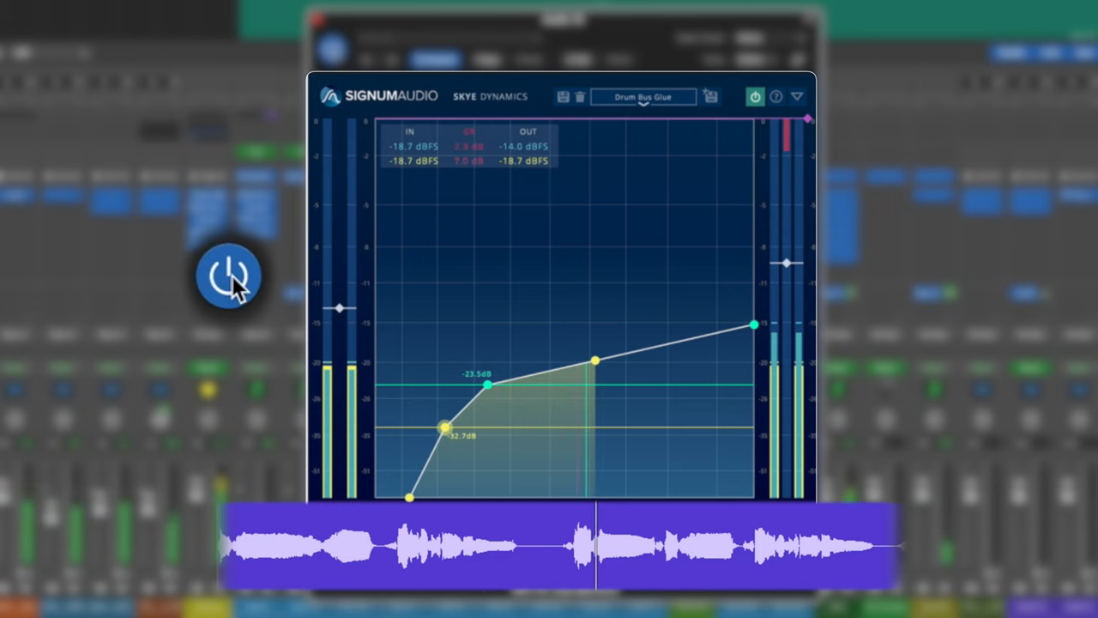